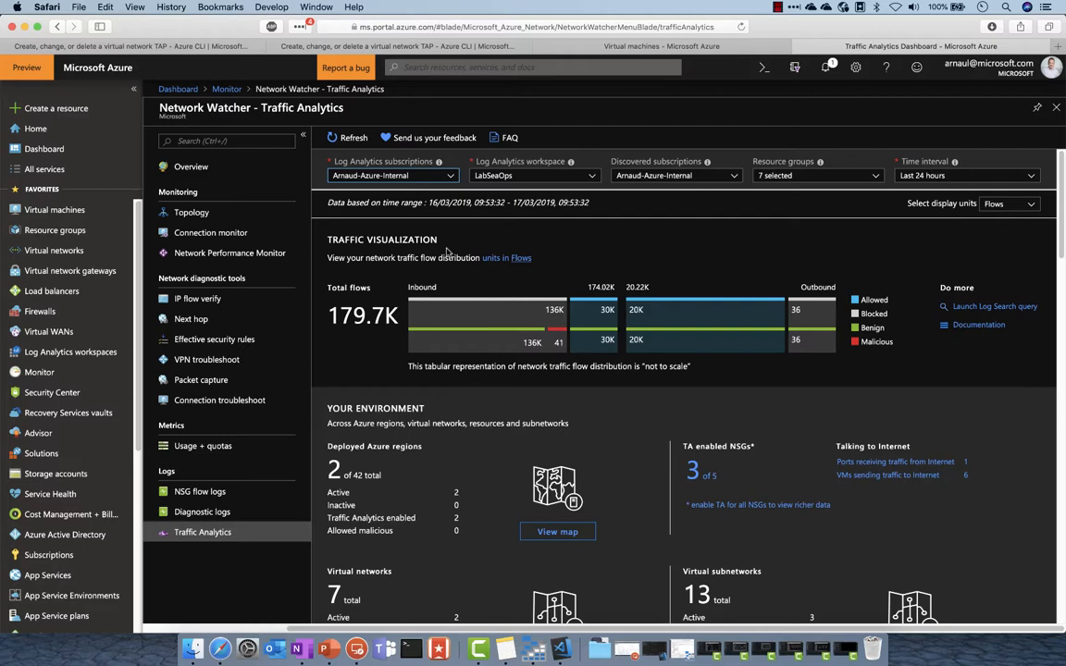
pyautogui.moveTo(1053, 241)
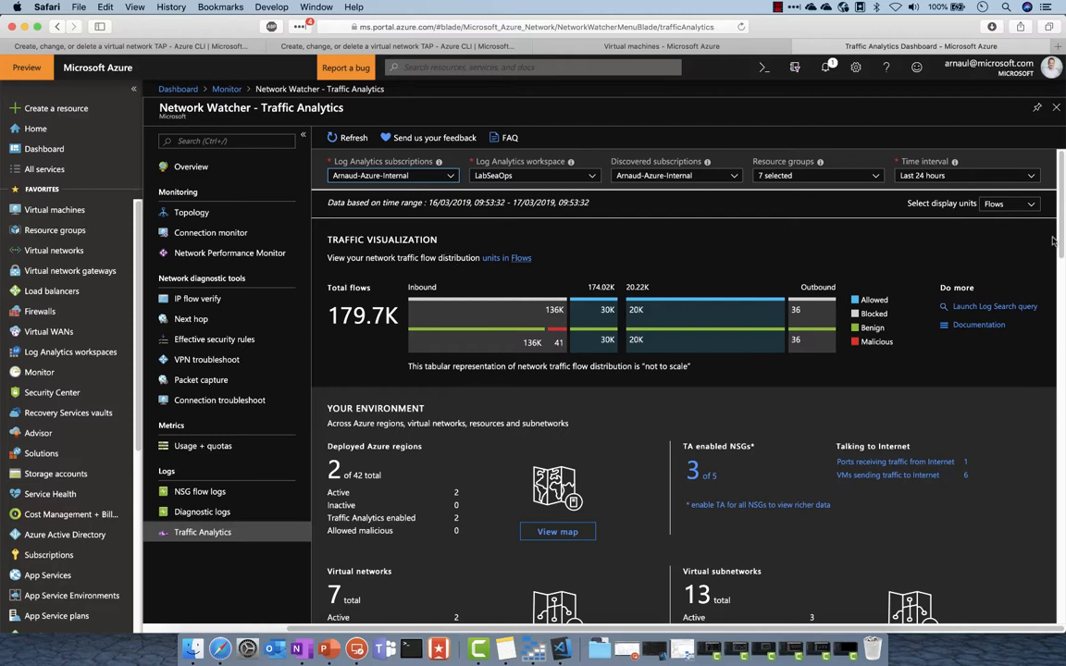
# Scroll past Your Environment to the Traffic Distribution chart of top talking IPs by flow count
pyautogui.scroll(-3)
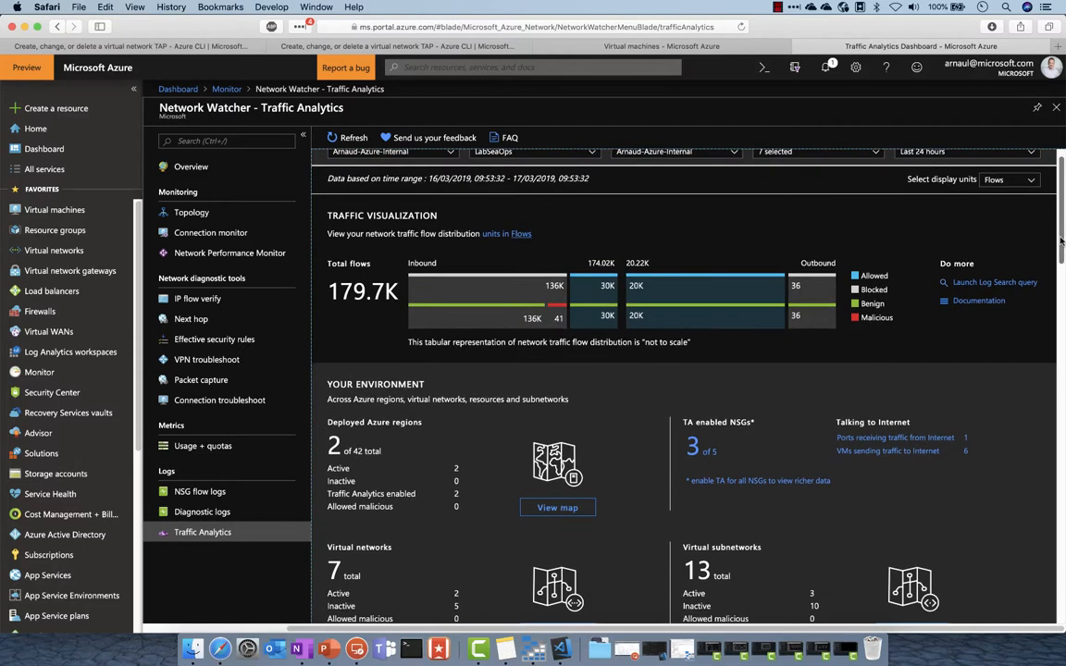
pyautogui.scroll(-3)
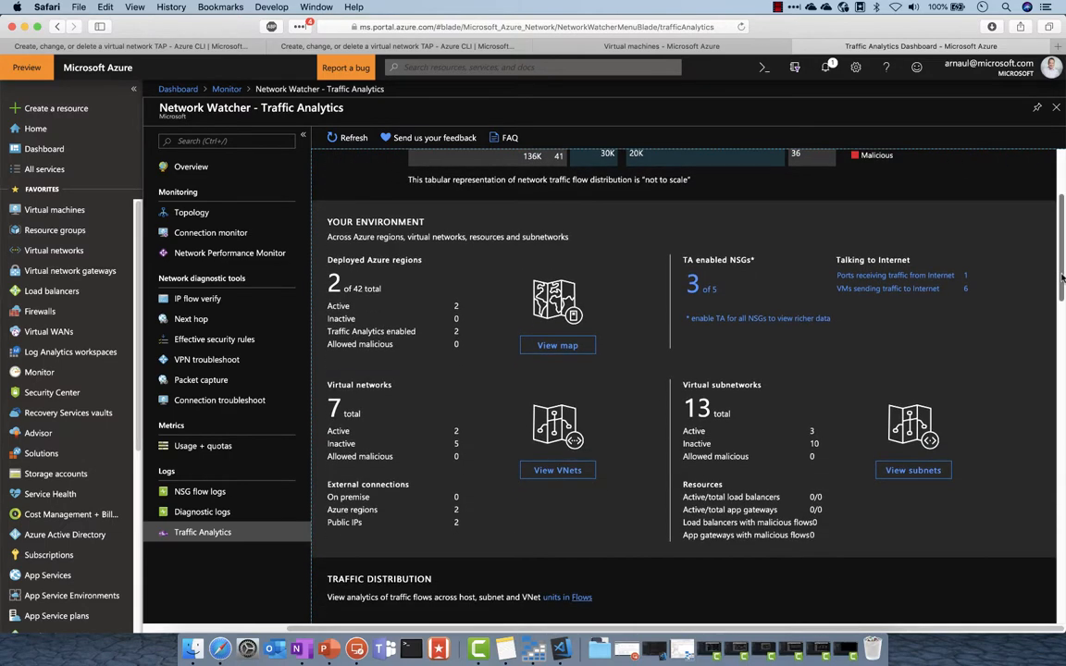
pyautogui.scroll(-3)
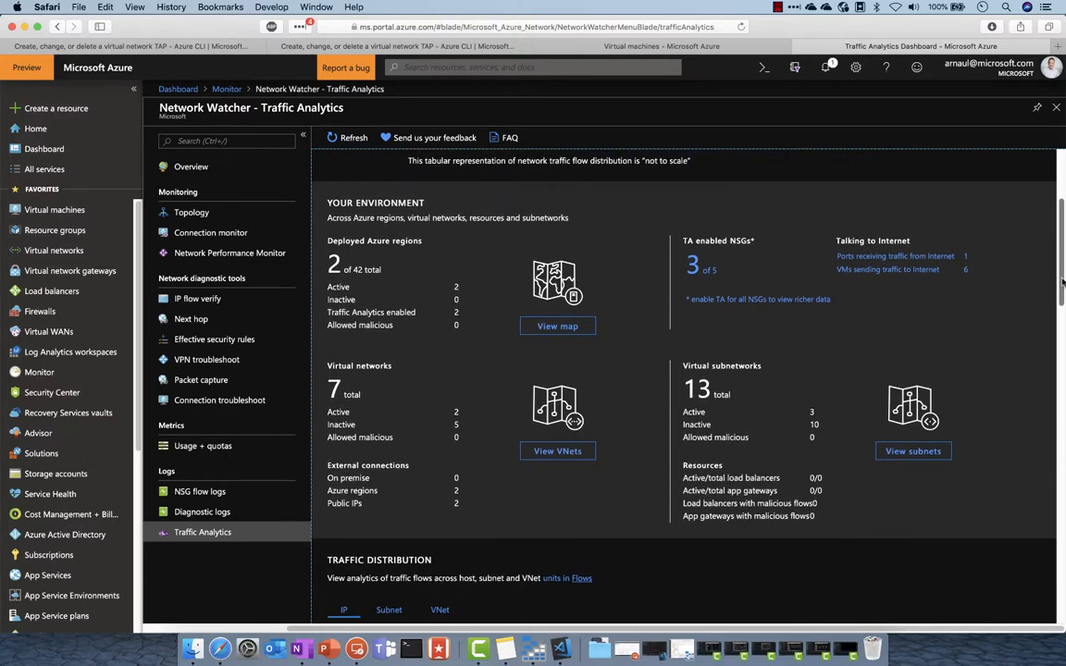
pyautogui.scroll(-3)
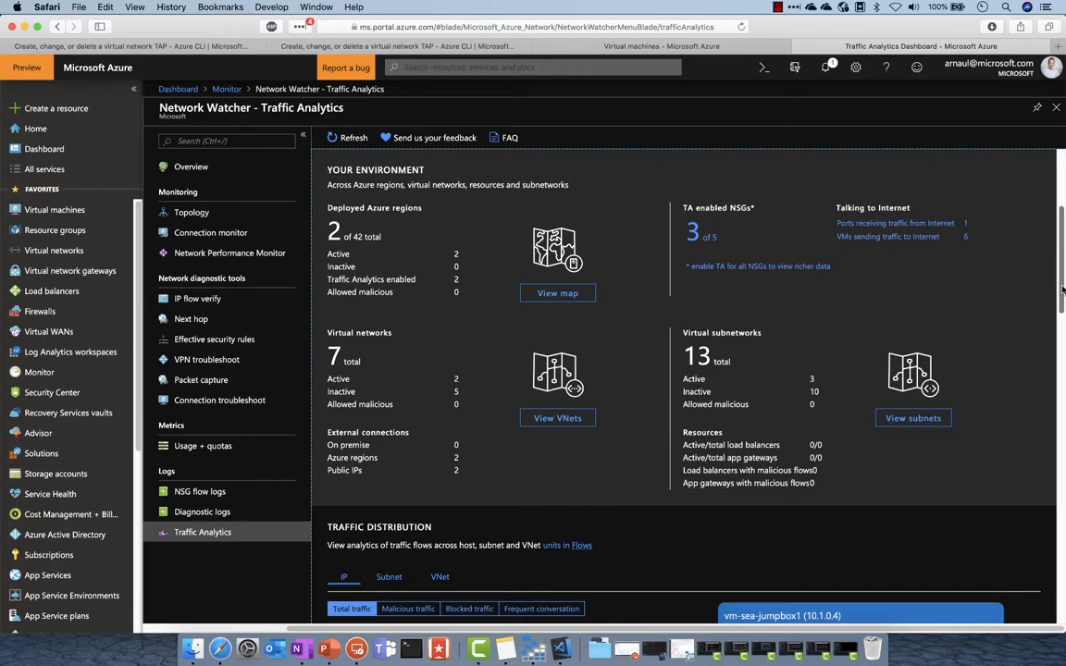
pyautogui.scroll(3)
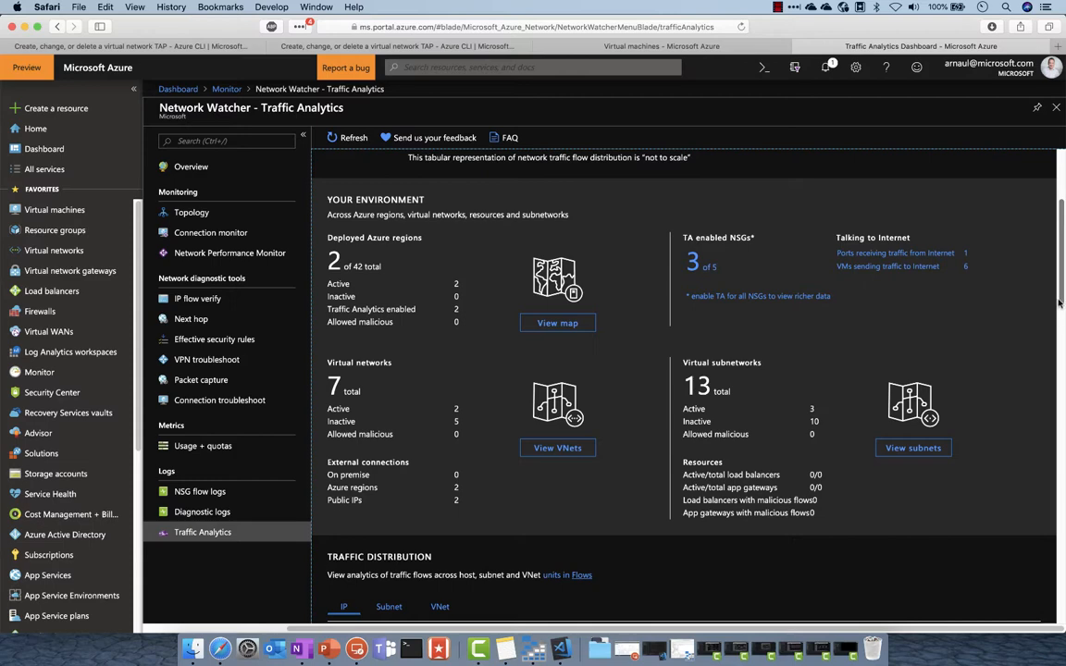
pyautogui.scroll(-3)
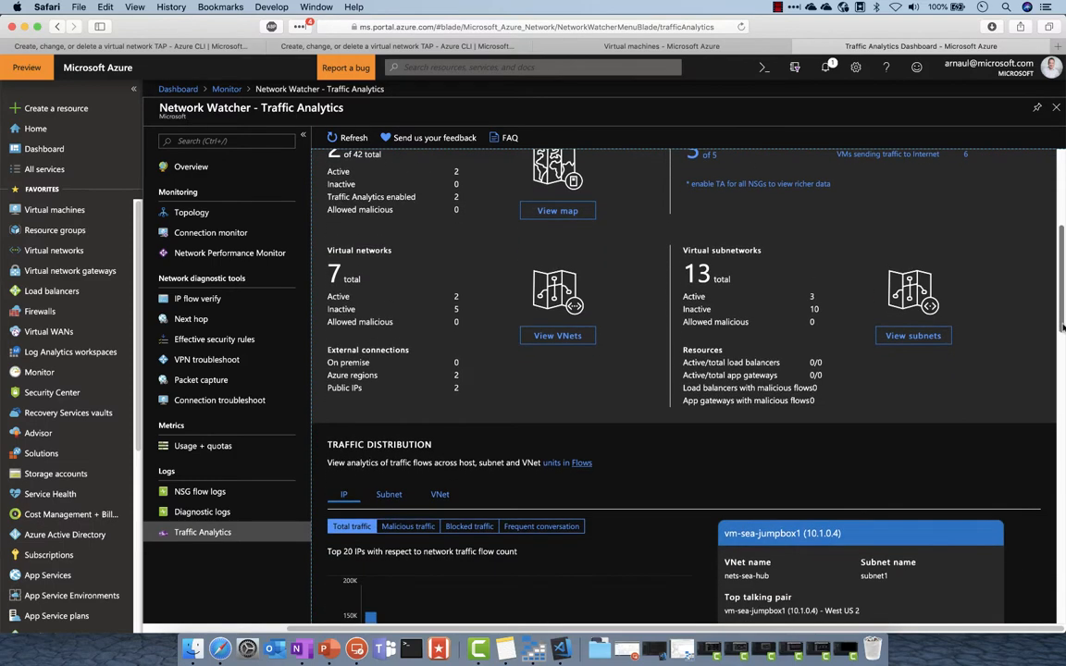
pyautogui.scroll(-3)
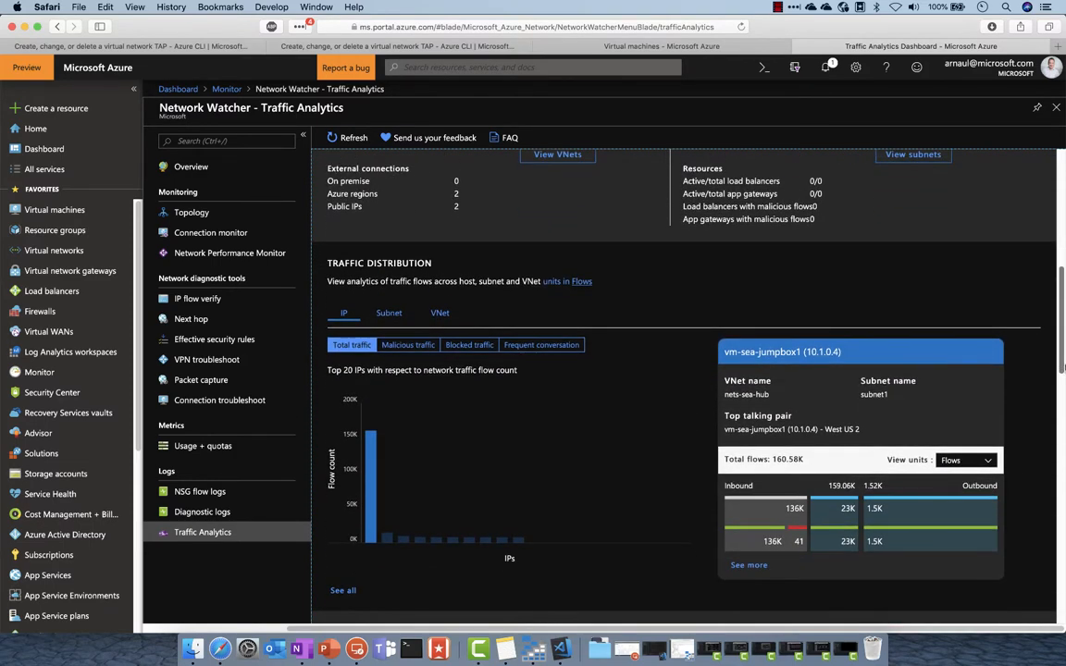
# Show Blocked traffic in Traffic Distribution and break it down by Subnet
pyautogui.scroll(-3)
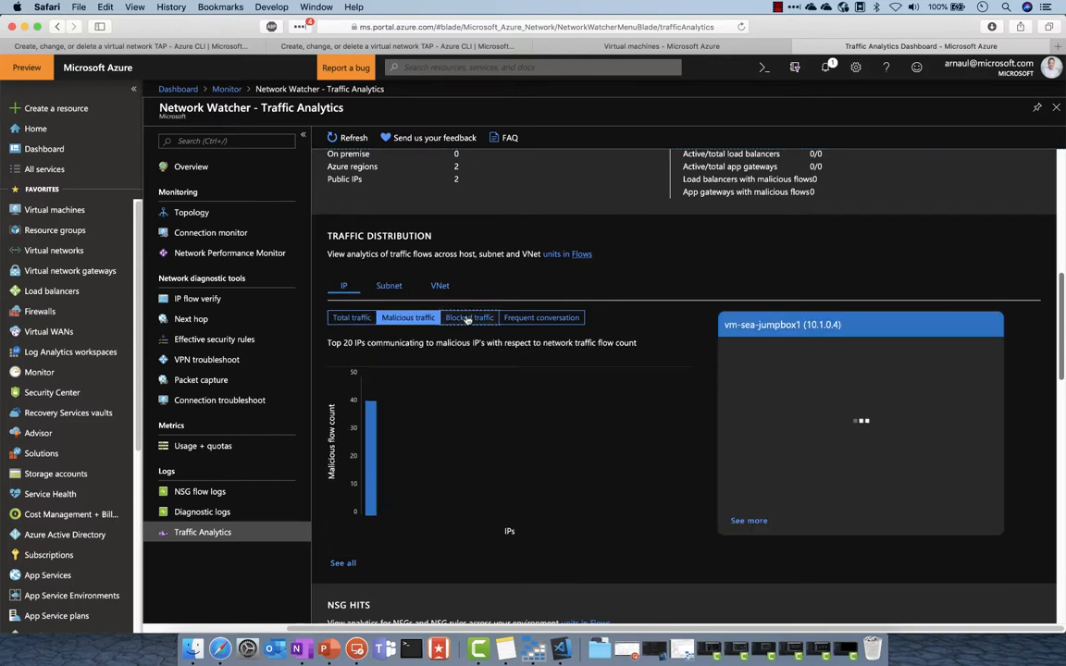
pyautogui.click(470, 318)
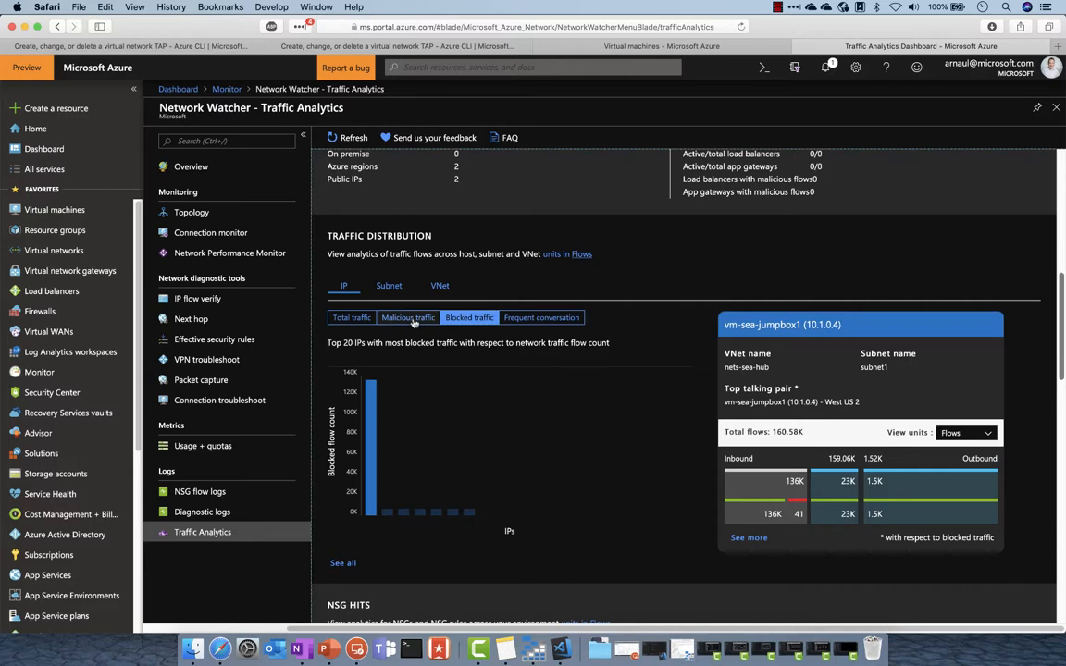
pyautogui.click(389, 286)
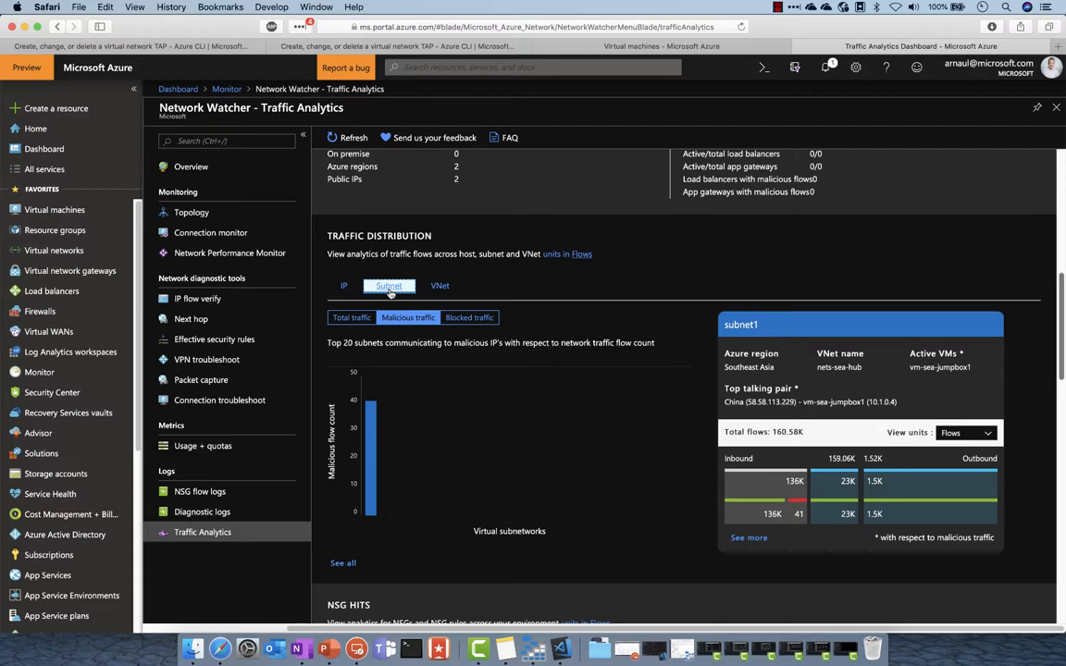
# View subnet1's totals in Bytes, then Packets, then back to Flows
pyautogui.click(966, 434)
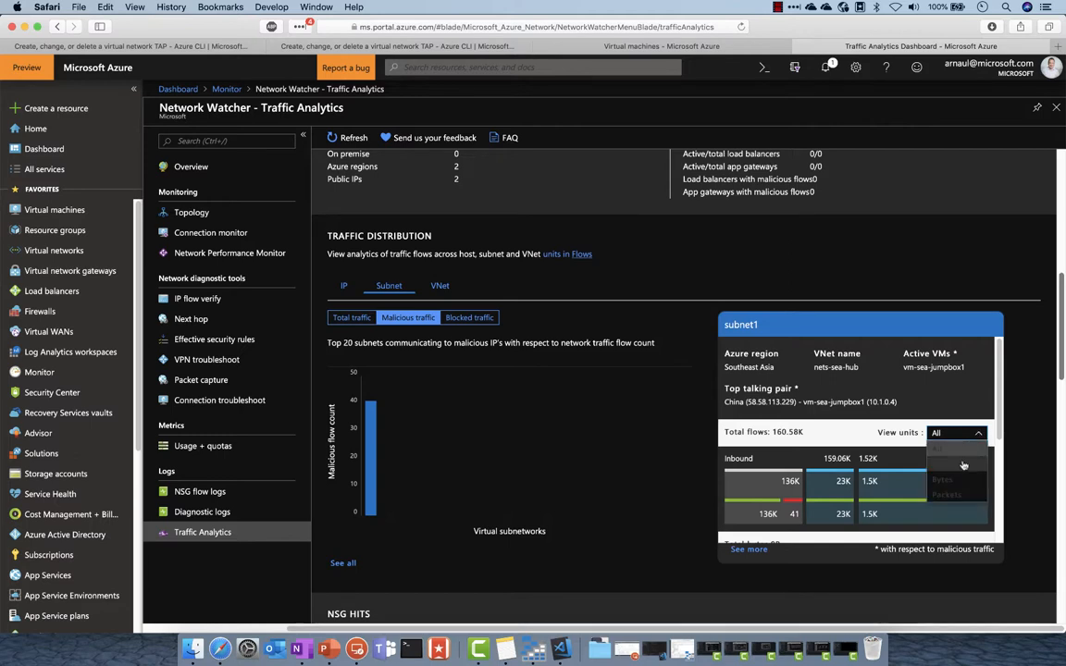
pyautogui.click(943, 479)
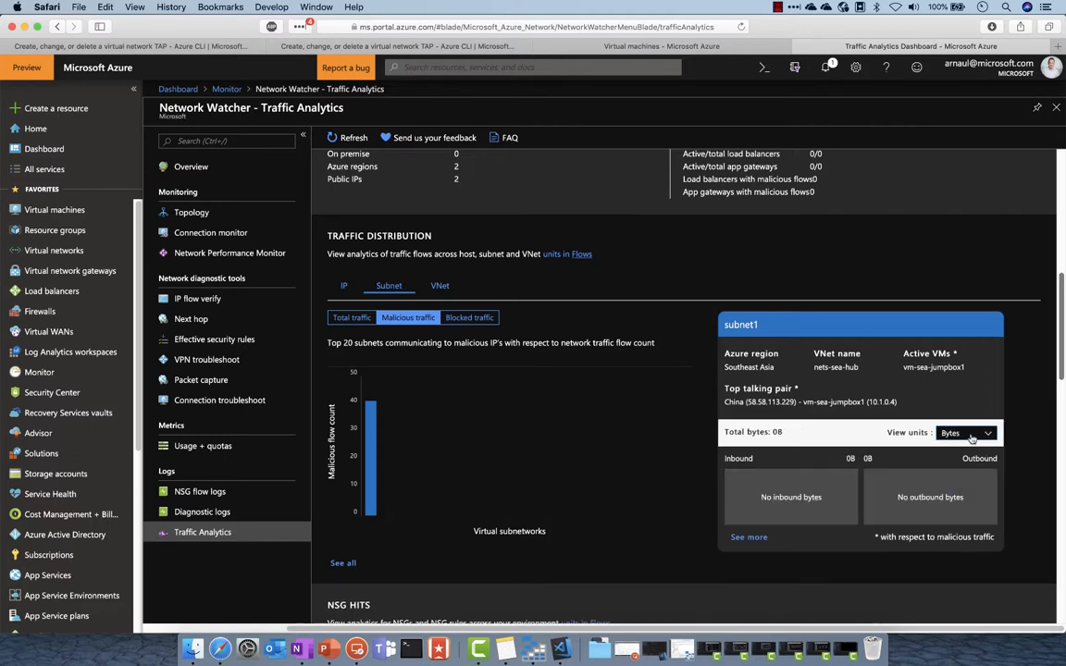
pyautogui.click(966, 433)
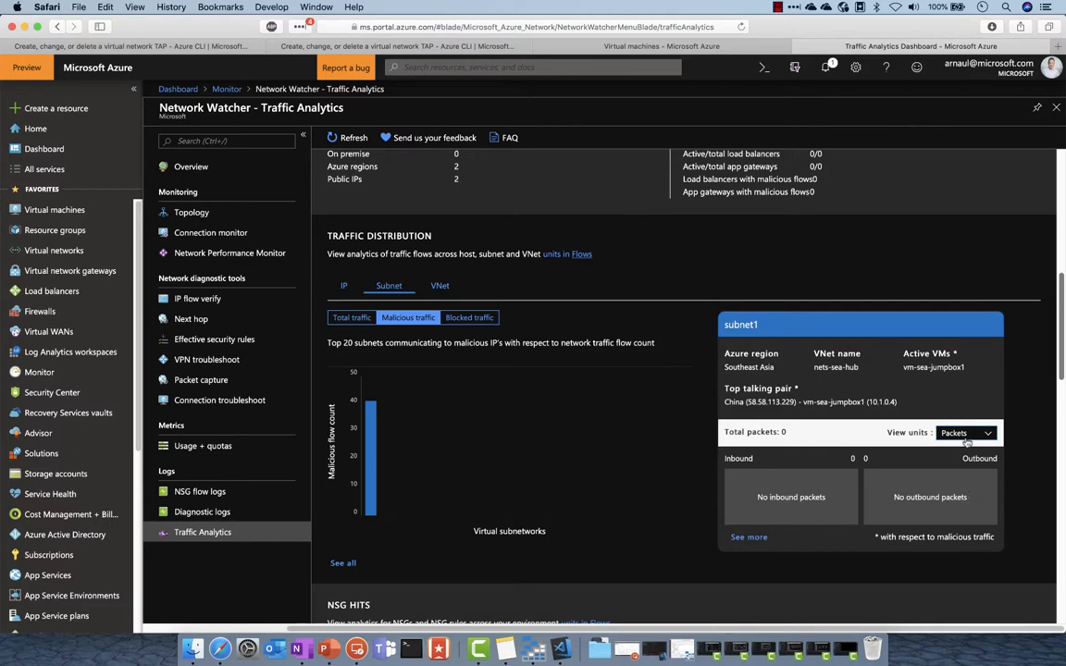
pyautogui.click(966, 434)
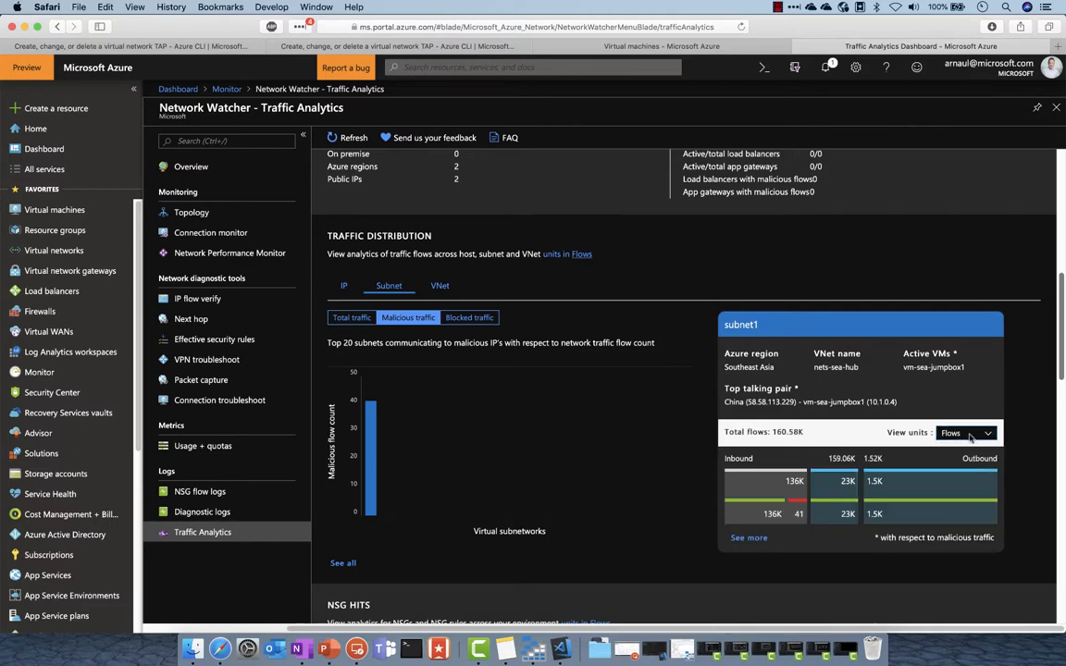
# Review NSG hits and port 3389 details, switch Network Application Resources to Load balancer, and head back up
pyautogui.scroll(-3)
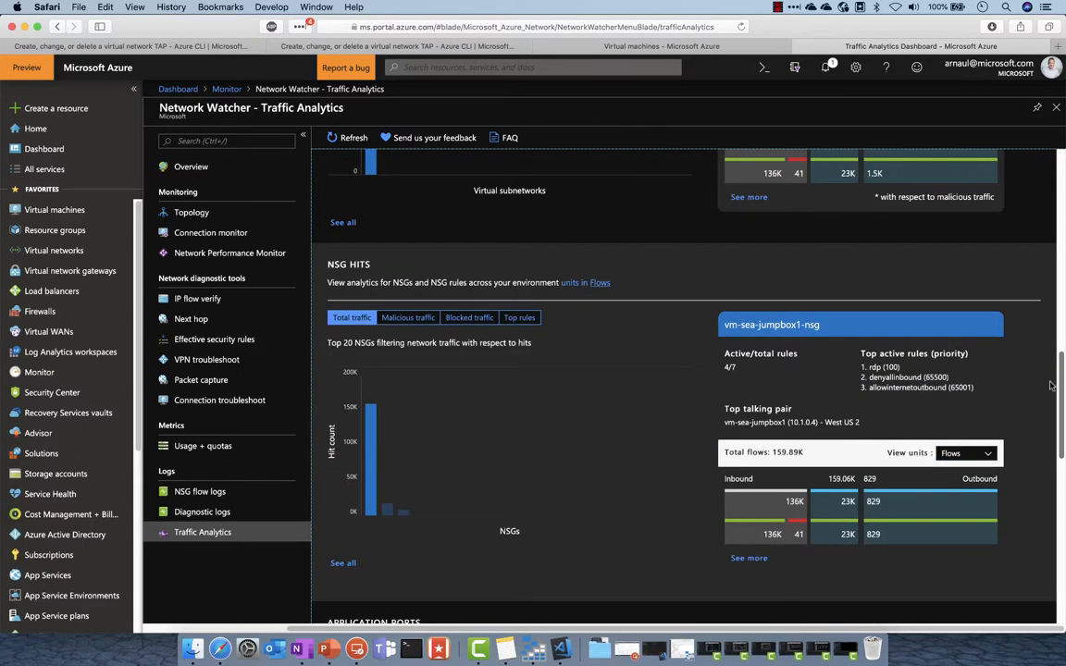
pyautogui.scroll(-3)
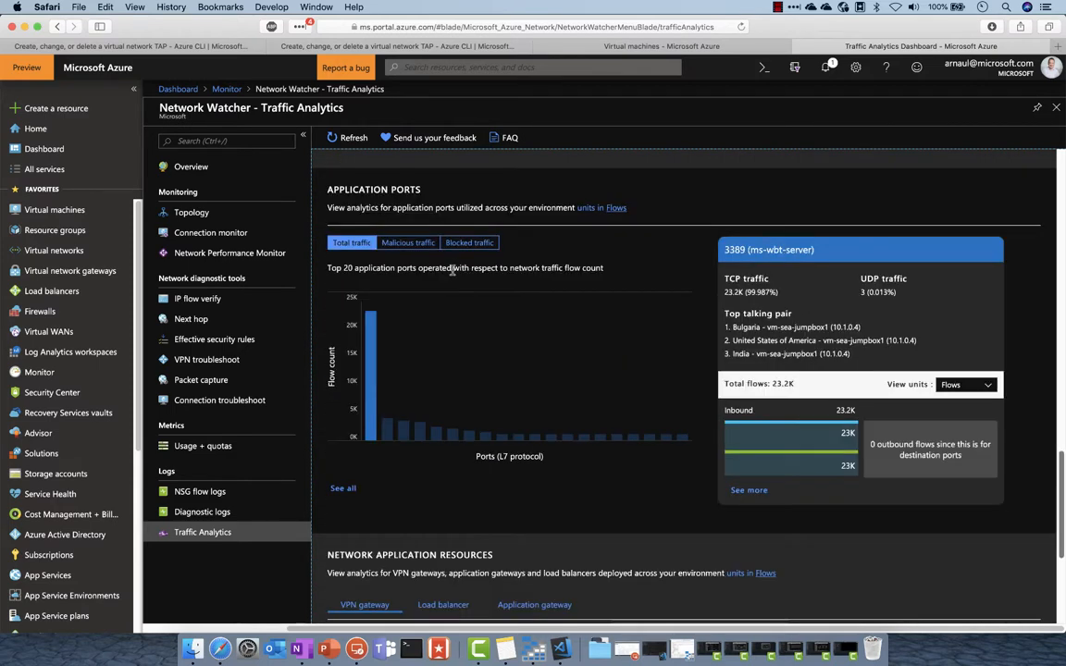
pyautogui.scroll(-3)
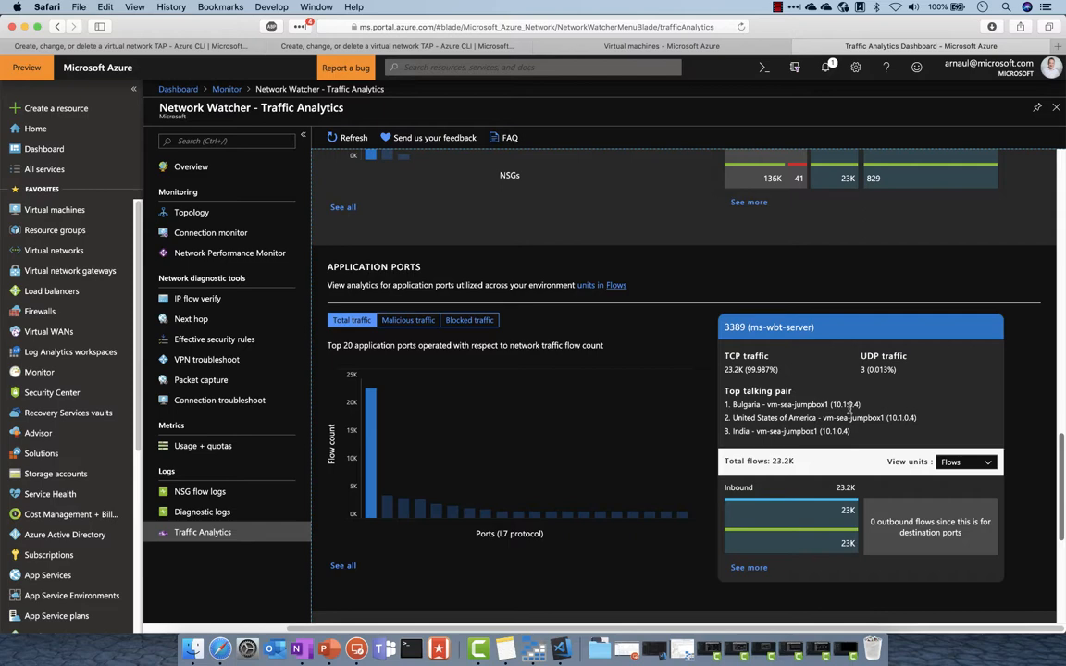
pyautogui.scroll(-3)
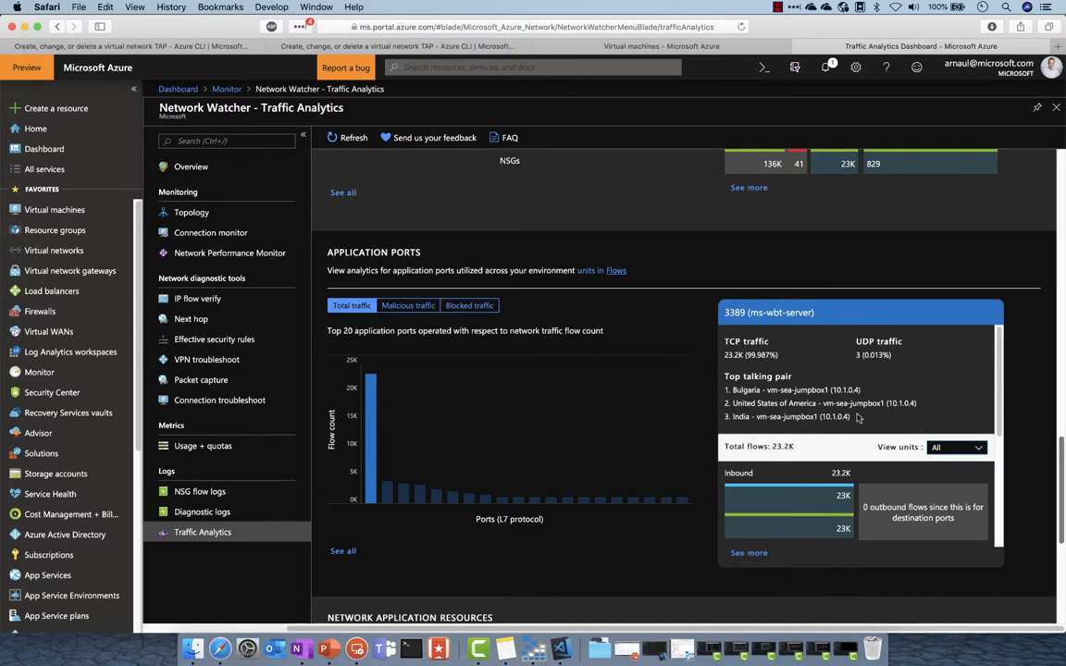
pyautogui.scroll(-3)
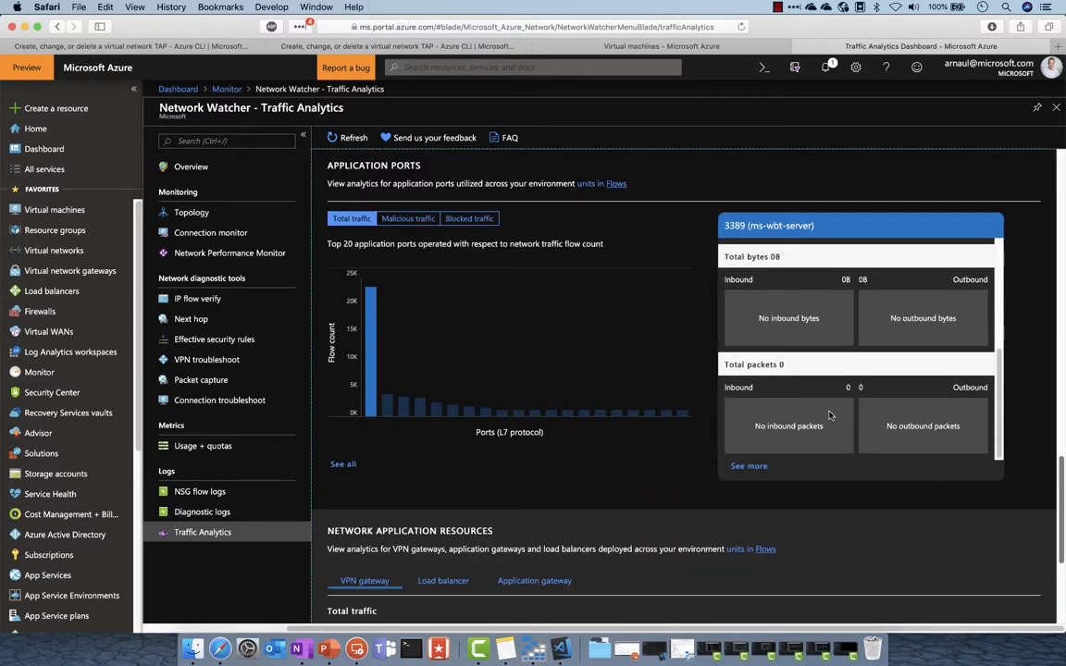
pyautogui.moveTo(675, 509)
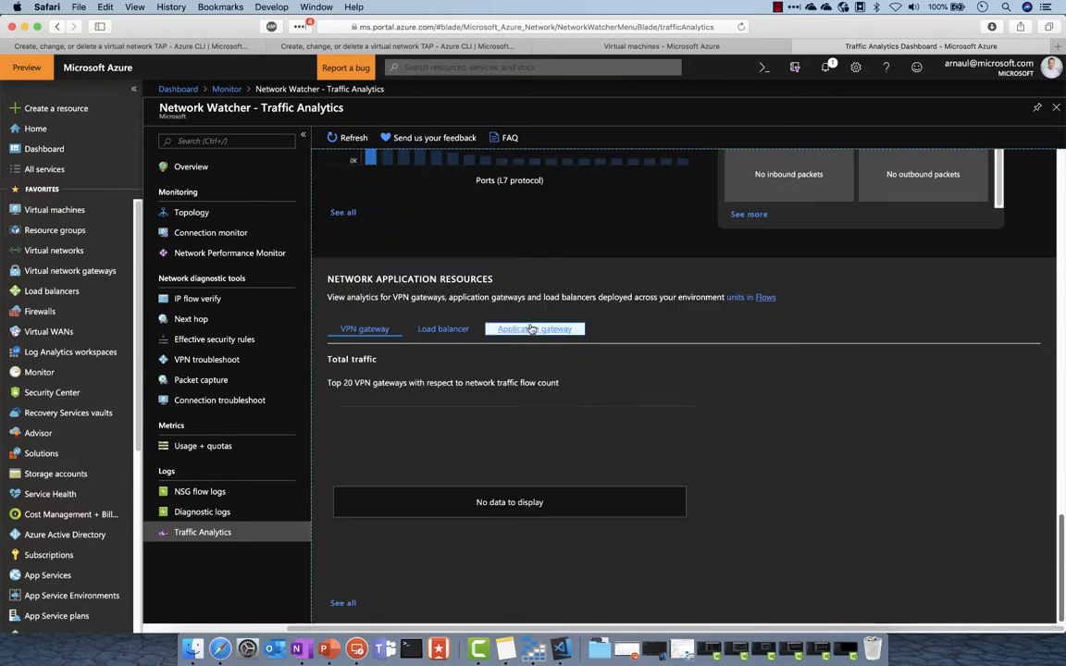
pyautogui.click(443, 329)
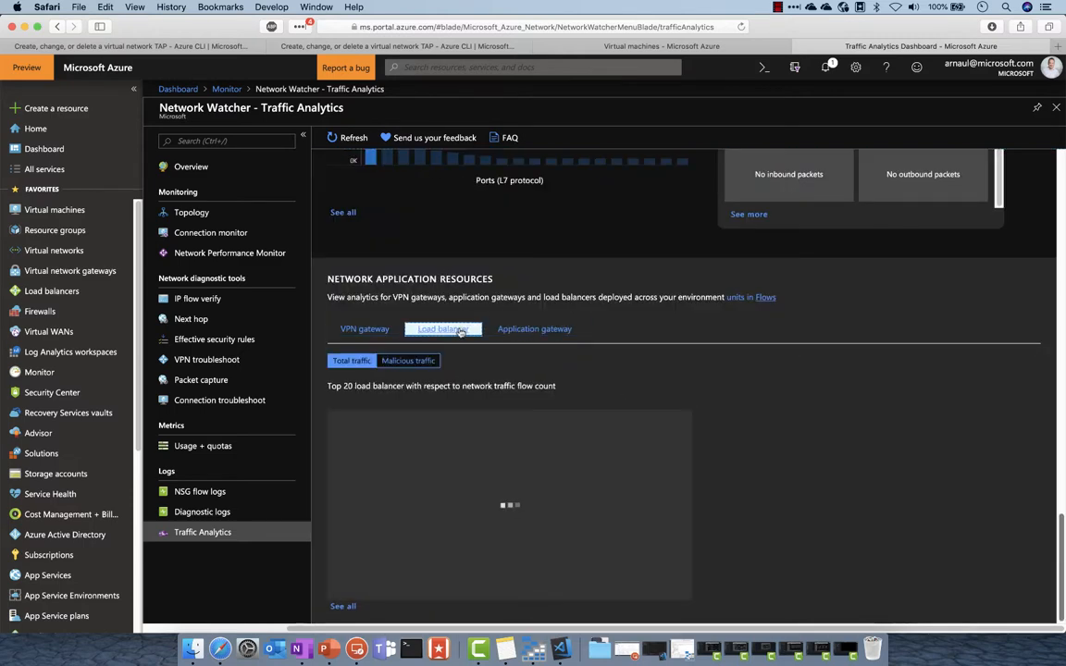
pyautogui.scroll(3)
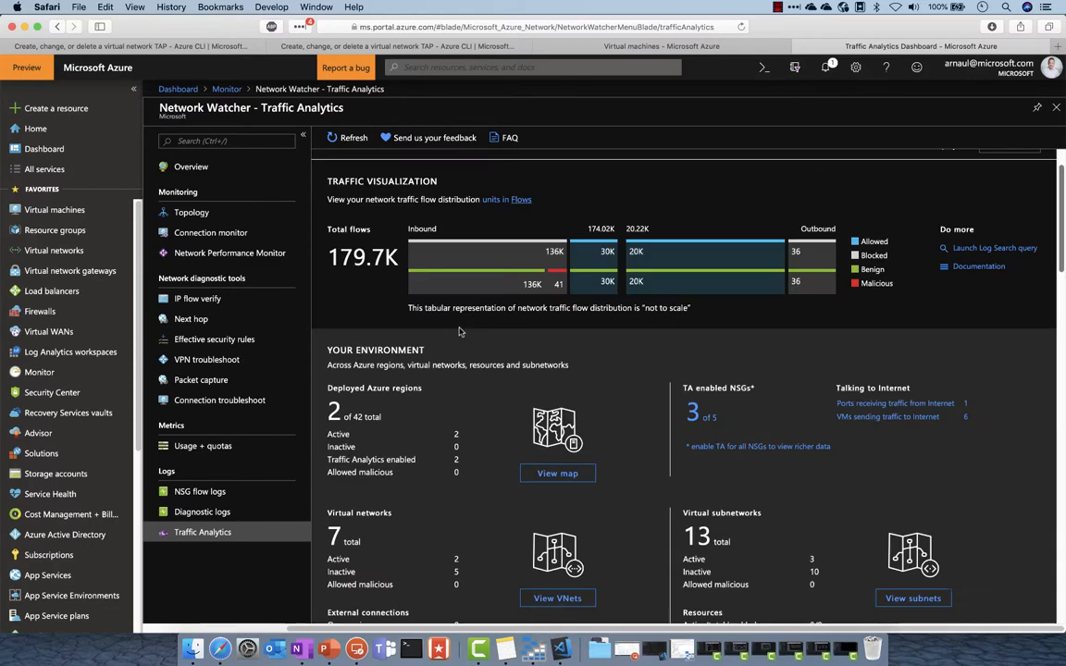
# Show the geo map, dismiss North Europe's popup and bring up Southeast Asia's region details
pyautogui.click(558, 474)
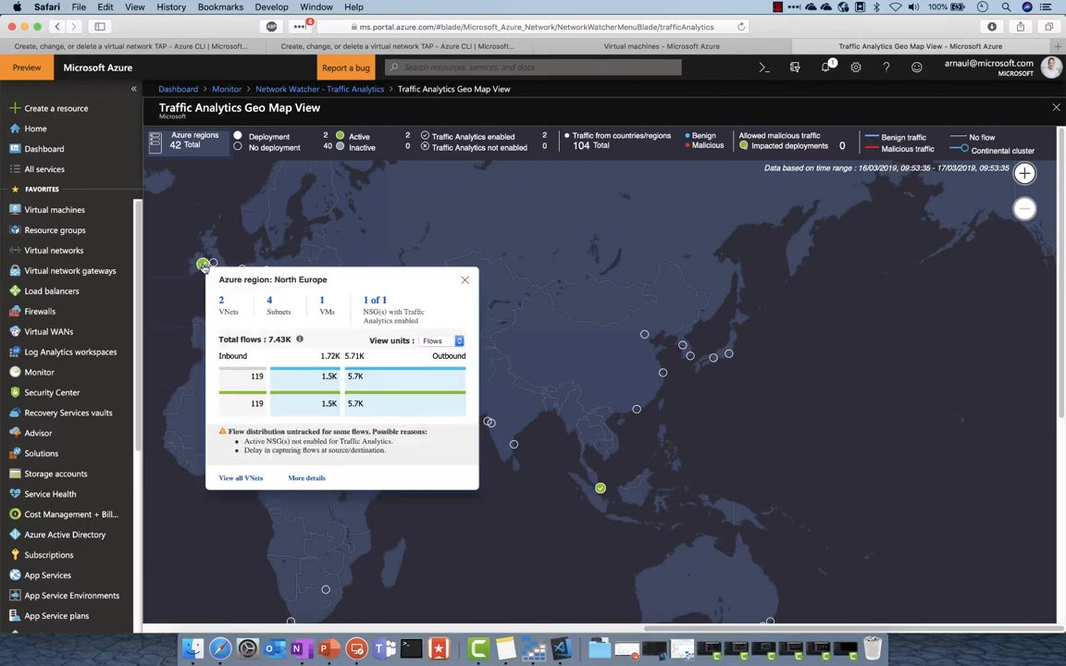
pyautogui.click(465, 280)
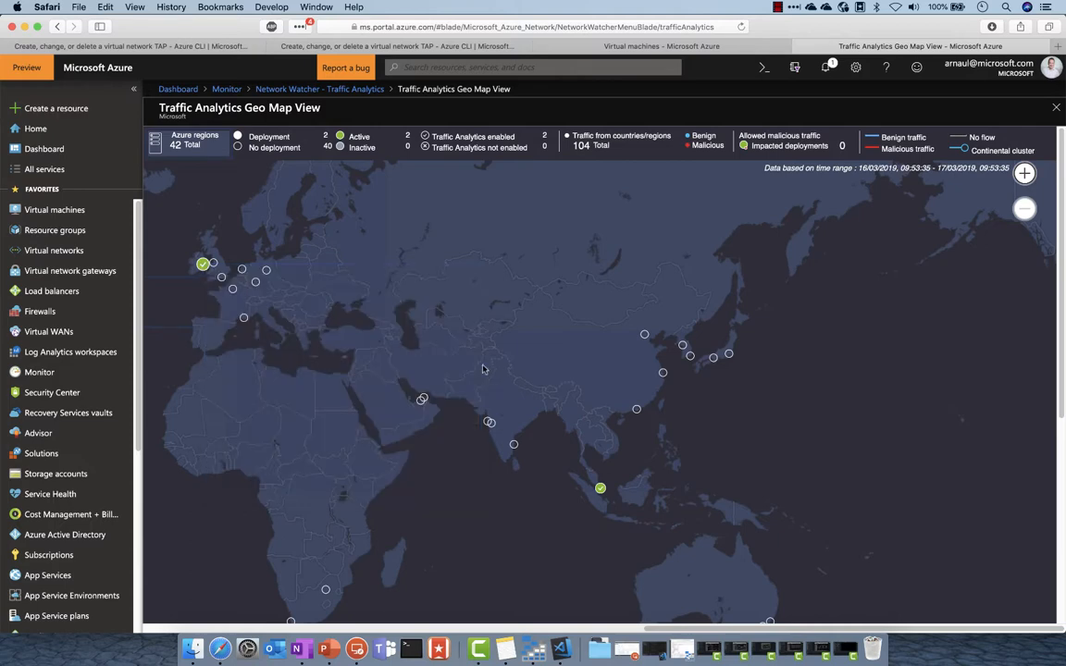
pyautogui.click(600, 488)
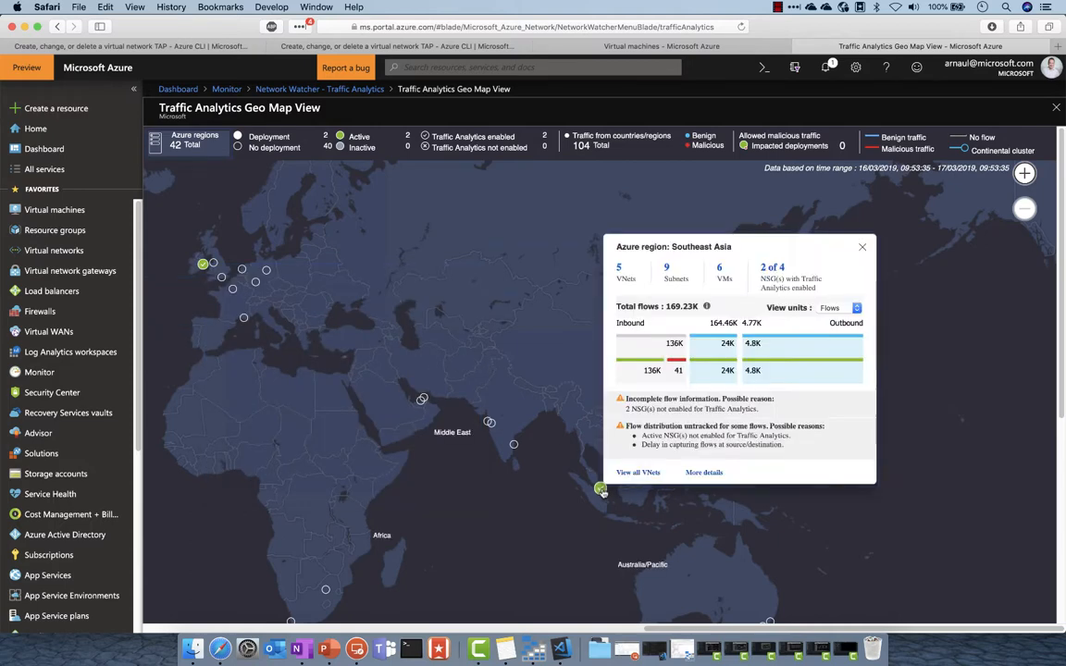
# Draw Southeast Asia's traffic flow lines to other regions on the map
pyautogui.click(602, 490)
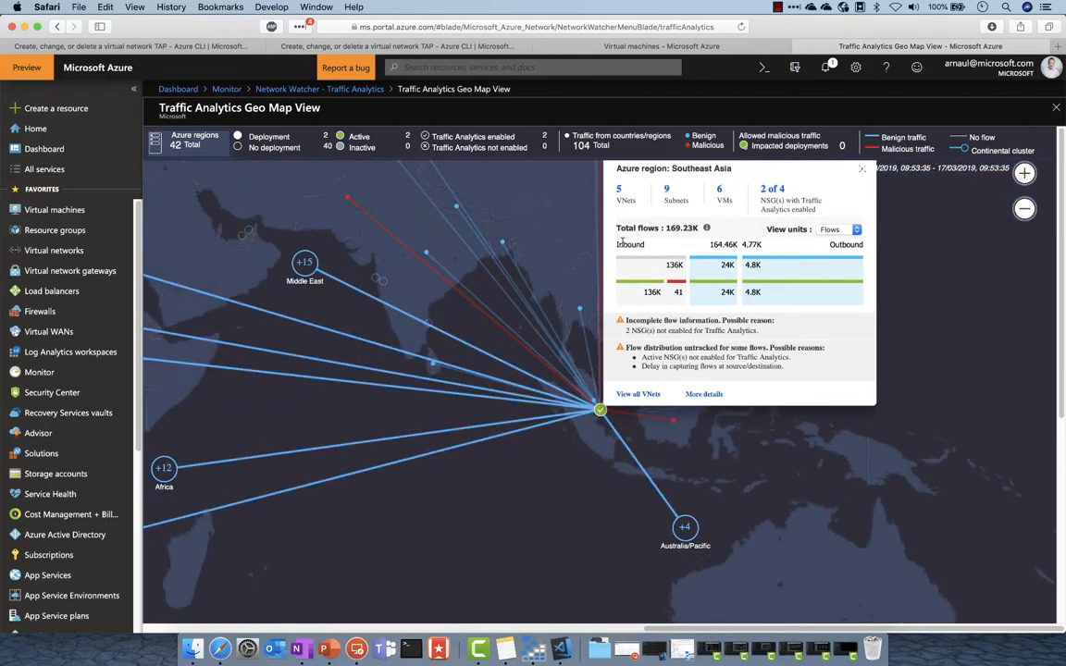
pyautogui.moveTo(770, 163)
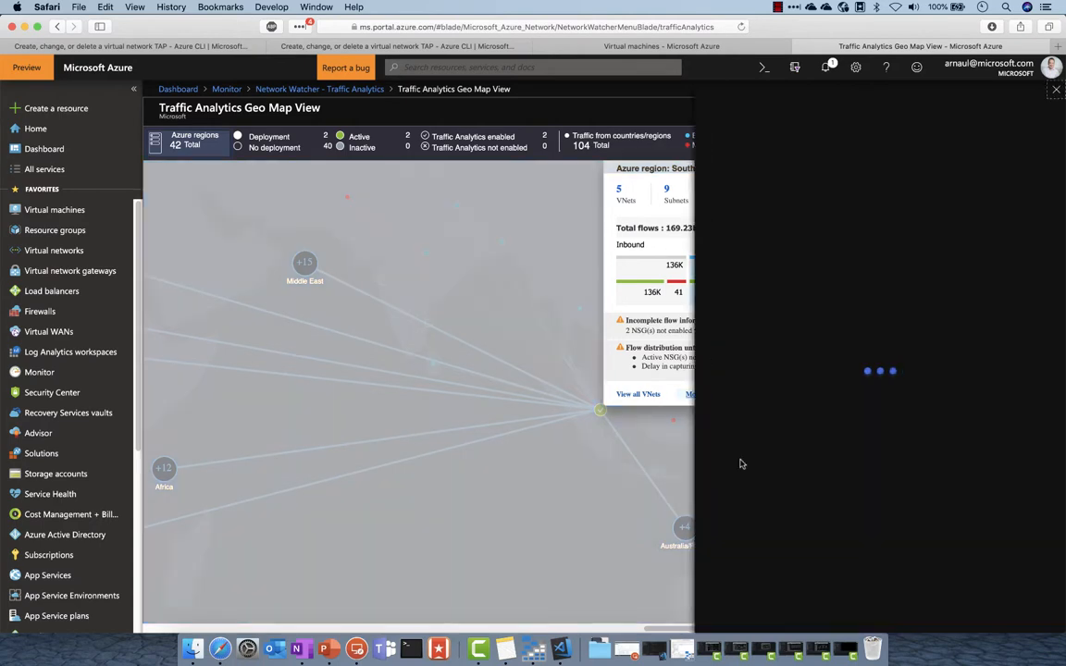
# Load More Insights for Southeast Asia and review traffic over time and communicating regions
pyautogui.click(689, 393)
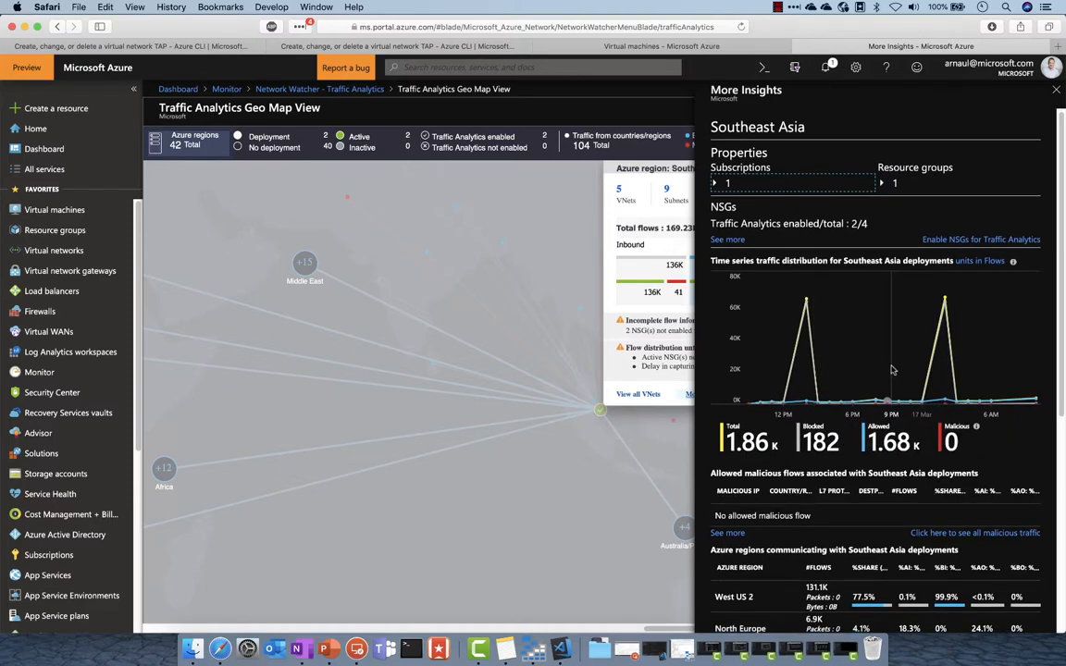
pyautogui.scroll(-3)
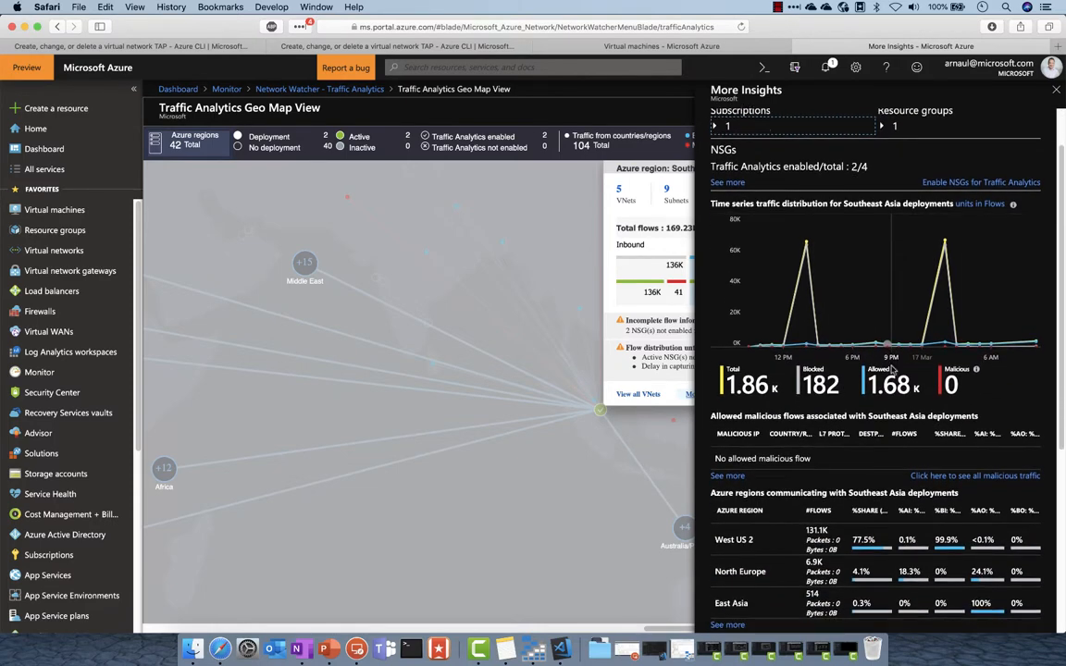
pyautogui.scroll(-3)
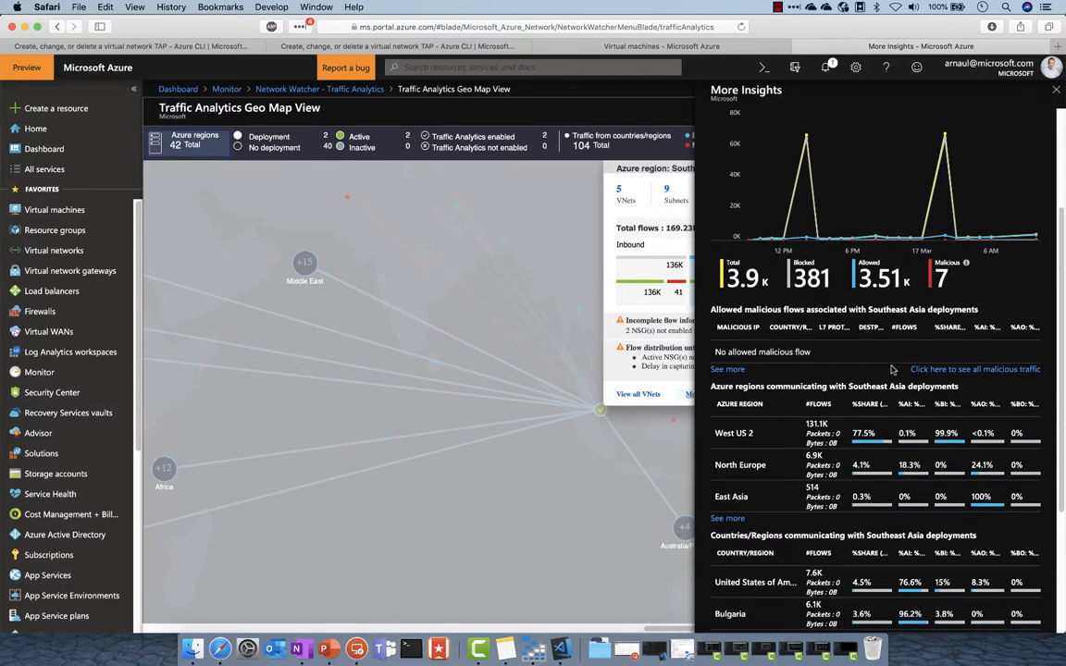
pyautogui.scroll(-3)
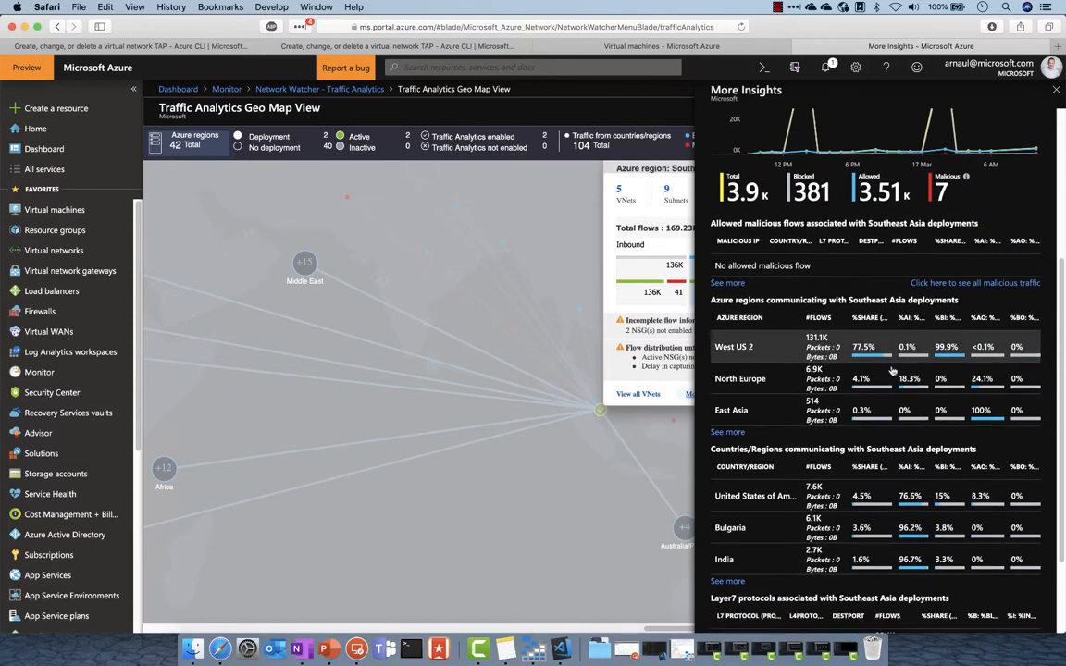
pyautogui.scroll(-3)
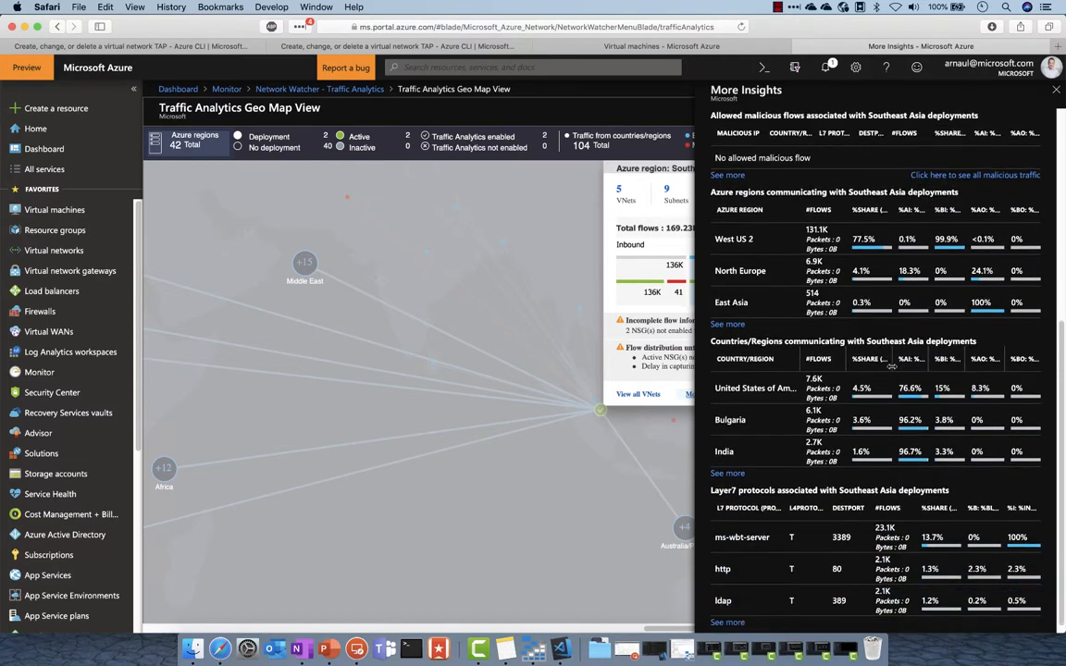
pyautogui.scroll(-3)
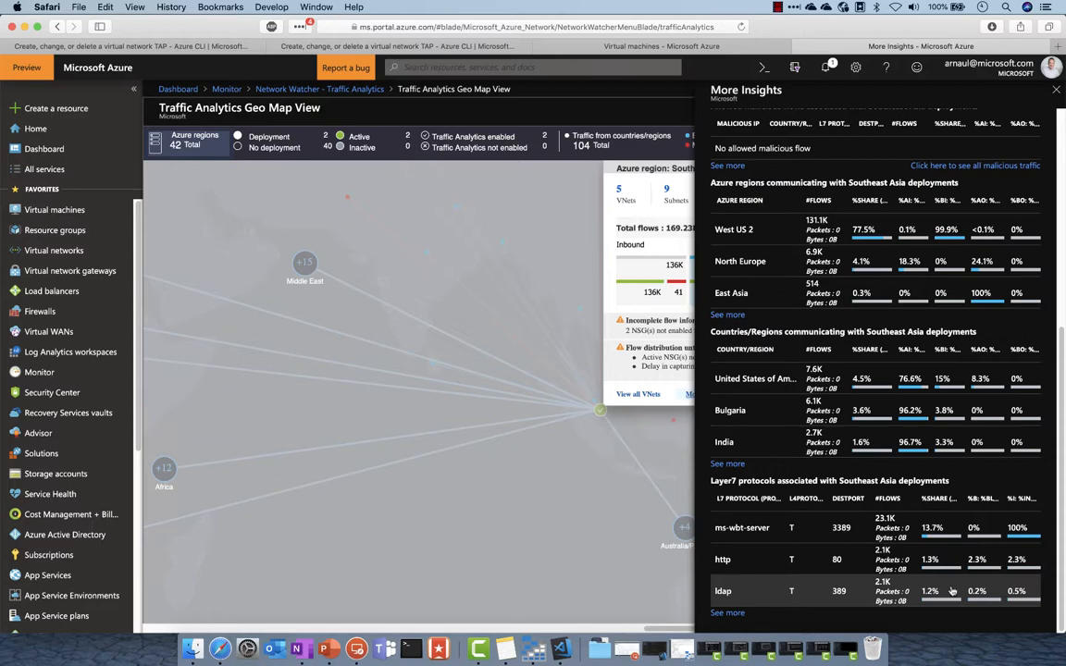
# Revisit the time series chart, then review countries and top protocols further down
pyautogui.scroll(3)
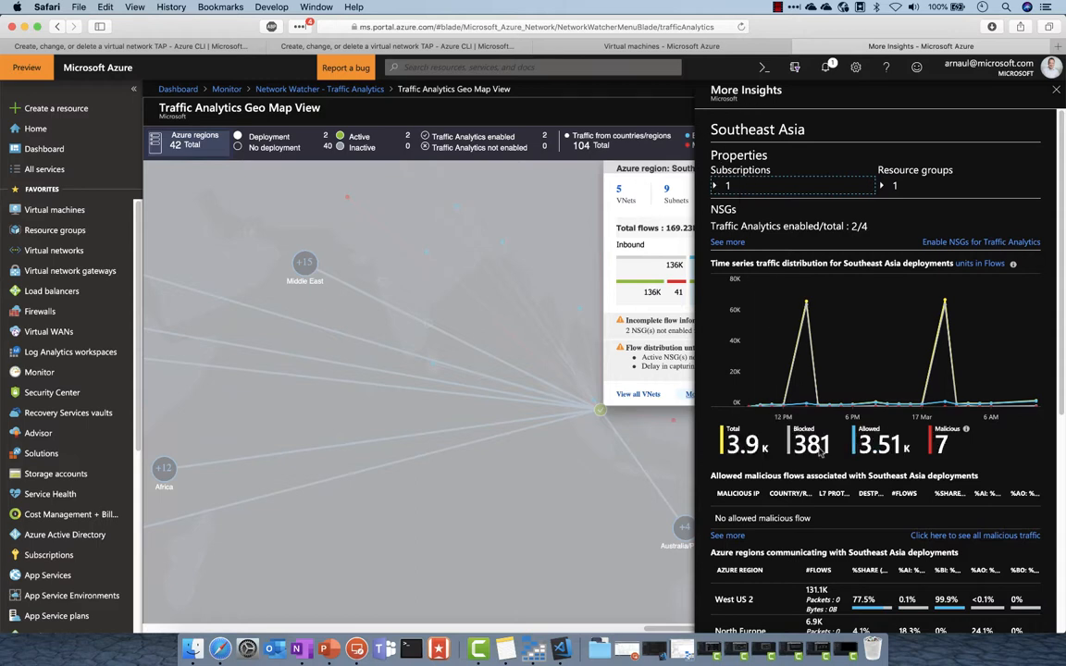
pyautogui.moveTo(805, 355)
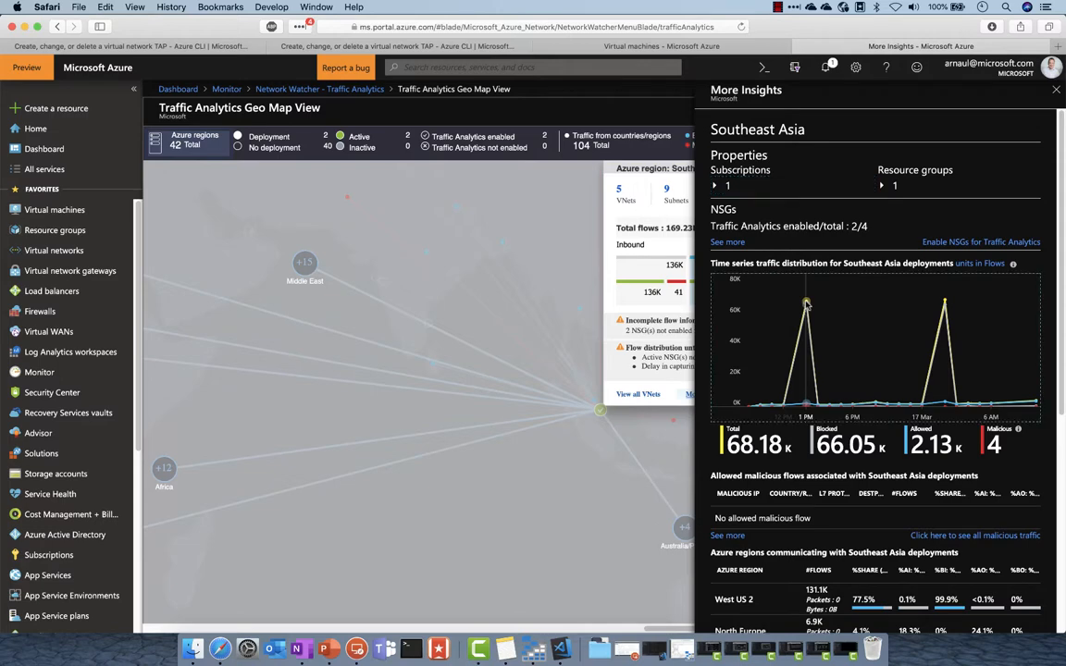
pyautogui.scroll(-3)
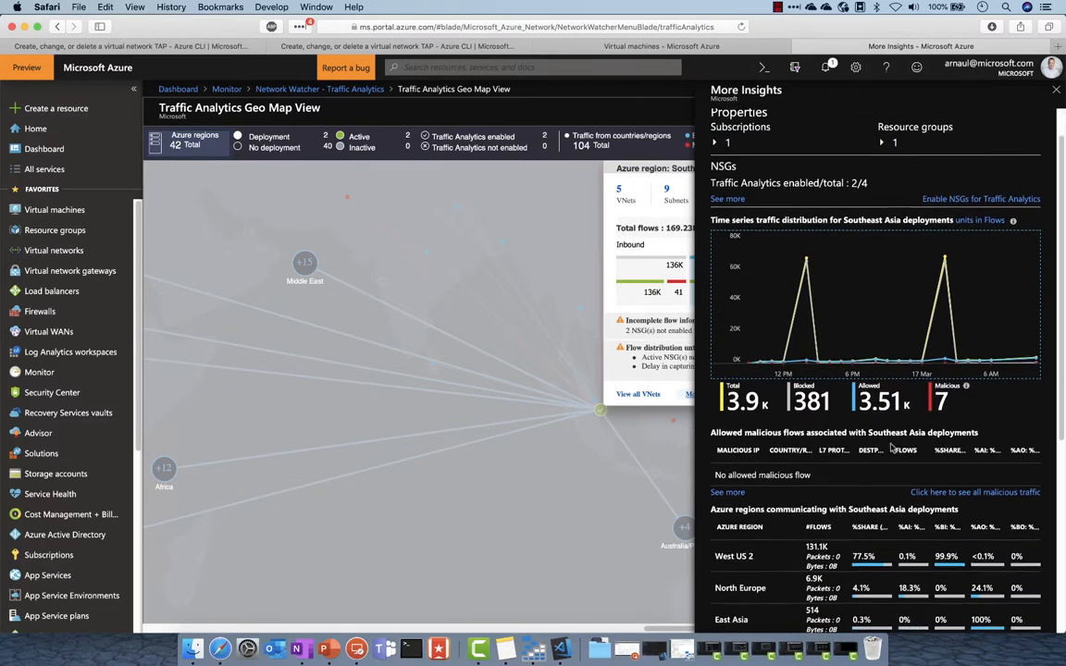
pyautogui.scroll(-3)
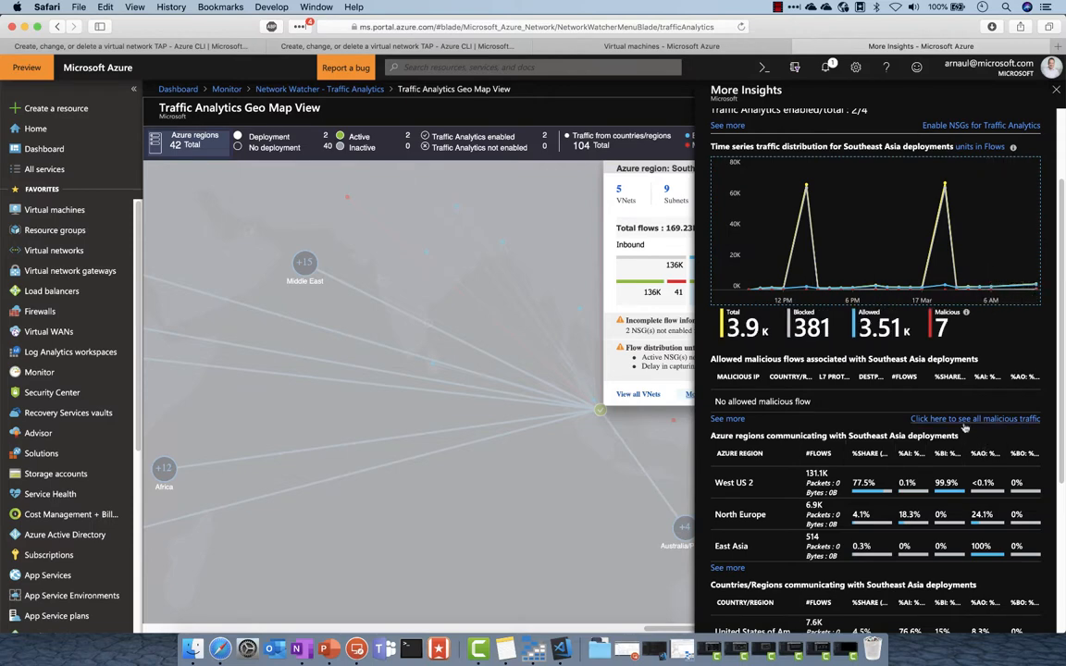
pyautogui.scroll(-3)
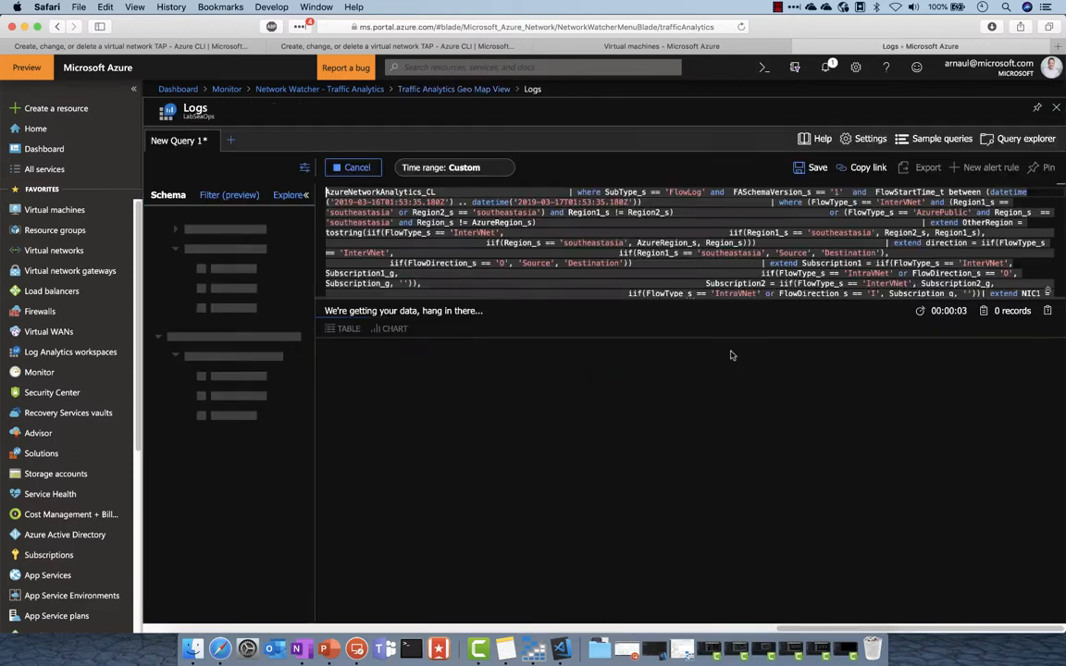
pyautogui.moveTo(712, 326)
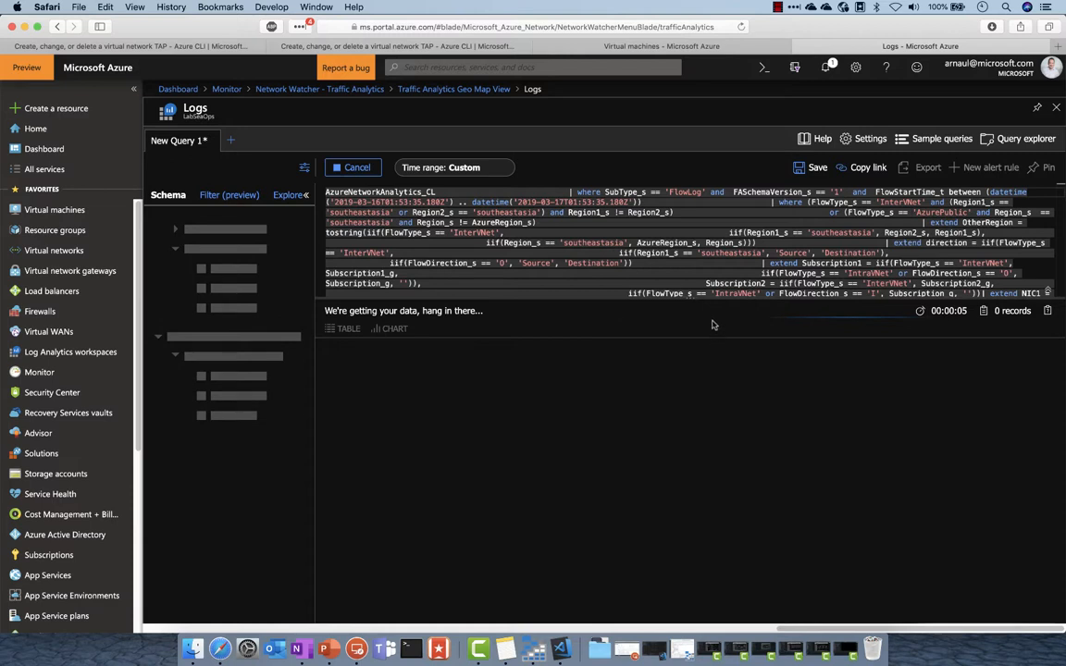
# Run the prefilled AzureNetworkAnalytics_CL query to get 11 per-region records for Southeast Asia
pyautogui.click(357, 167)
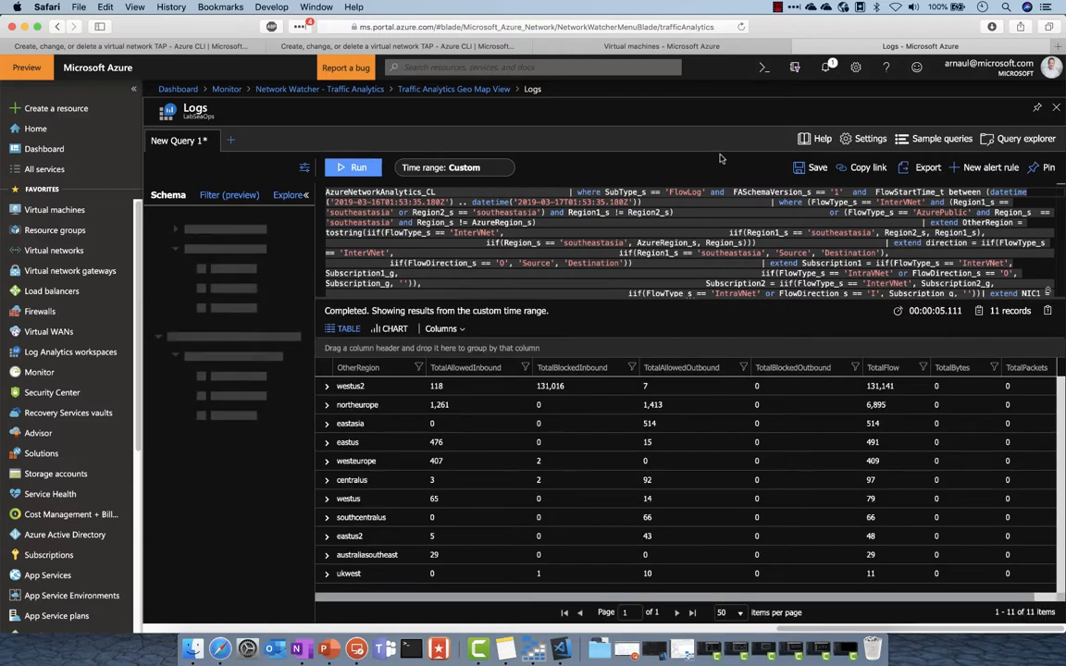